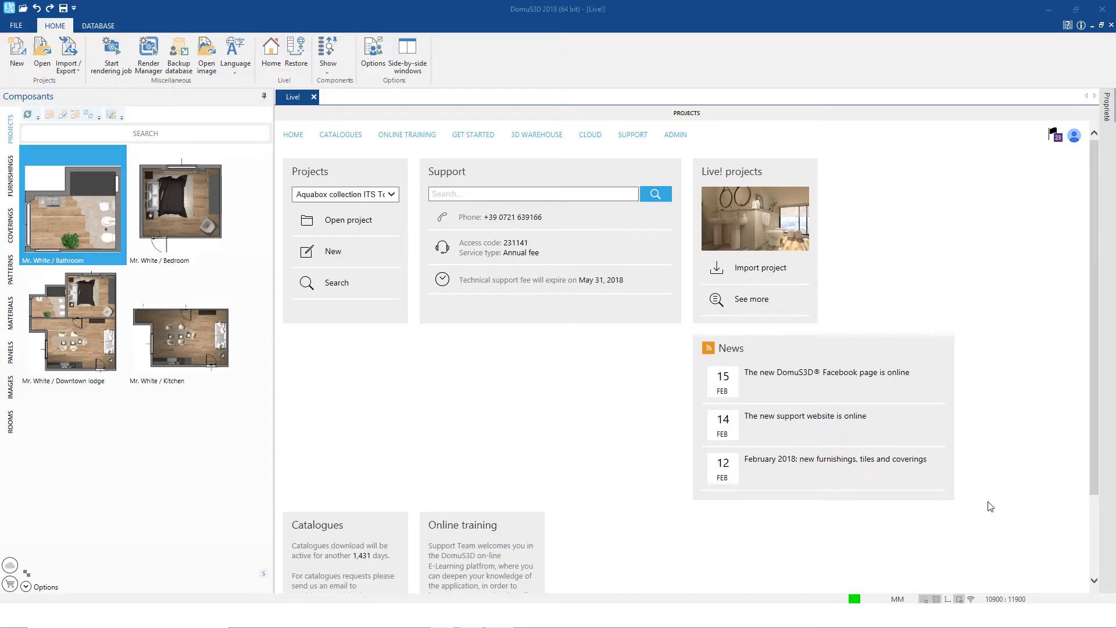
mouse_move(943, 464)
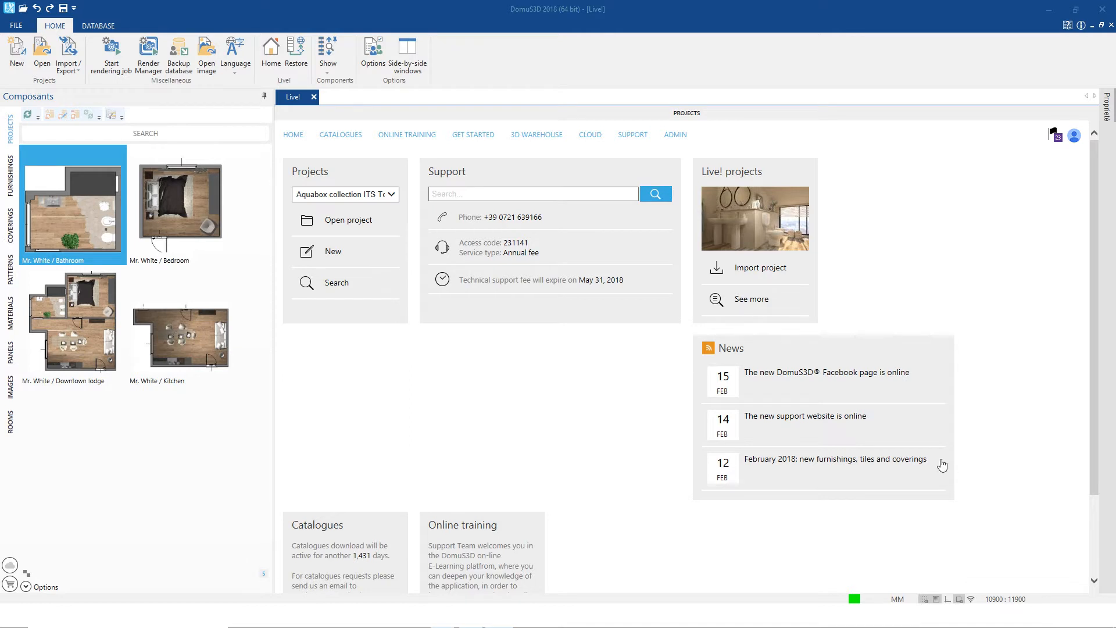
mouse_move(760, 312)
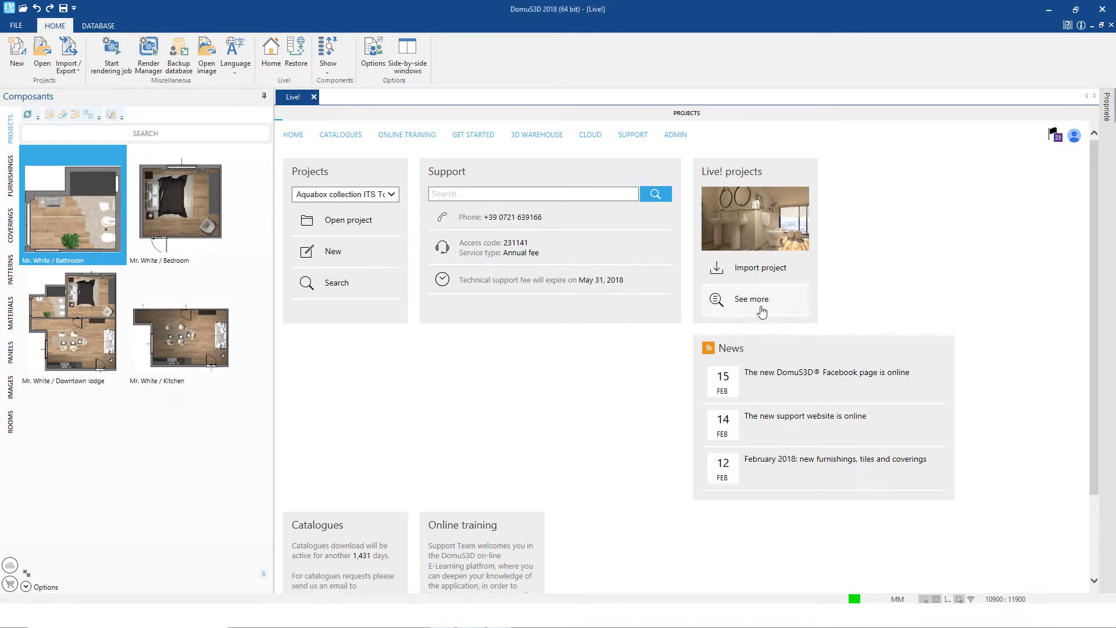
Show the full Live! project list and scroll through shared projects such as 'Open space'
click(751, 298)
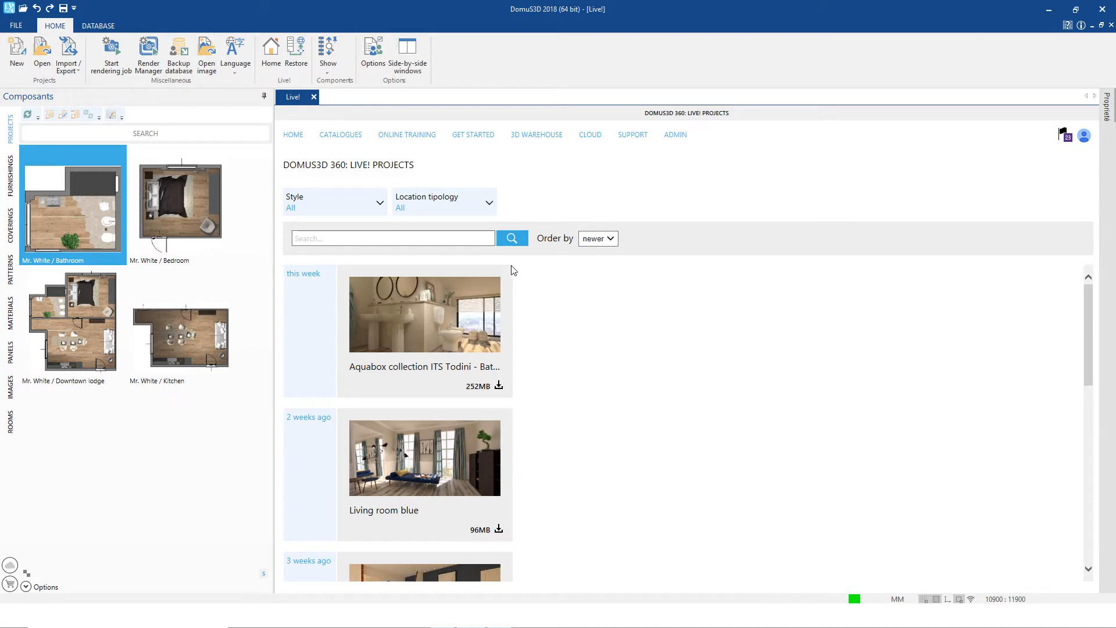
scroll(down, 3)
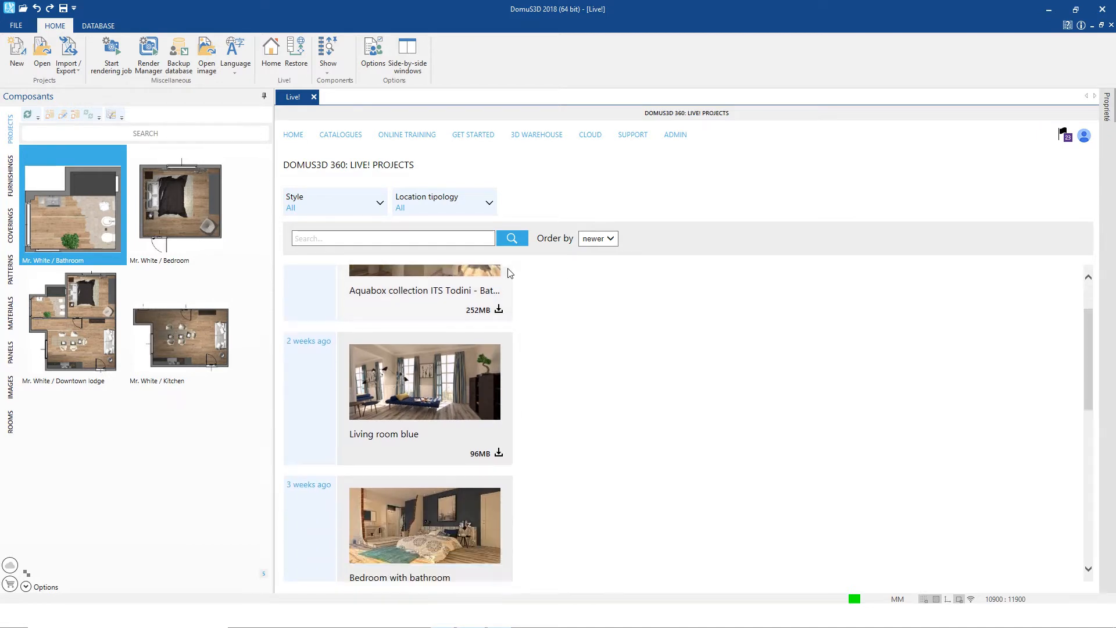
scroll(down, 3)
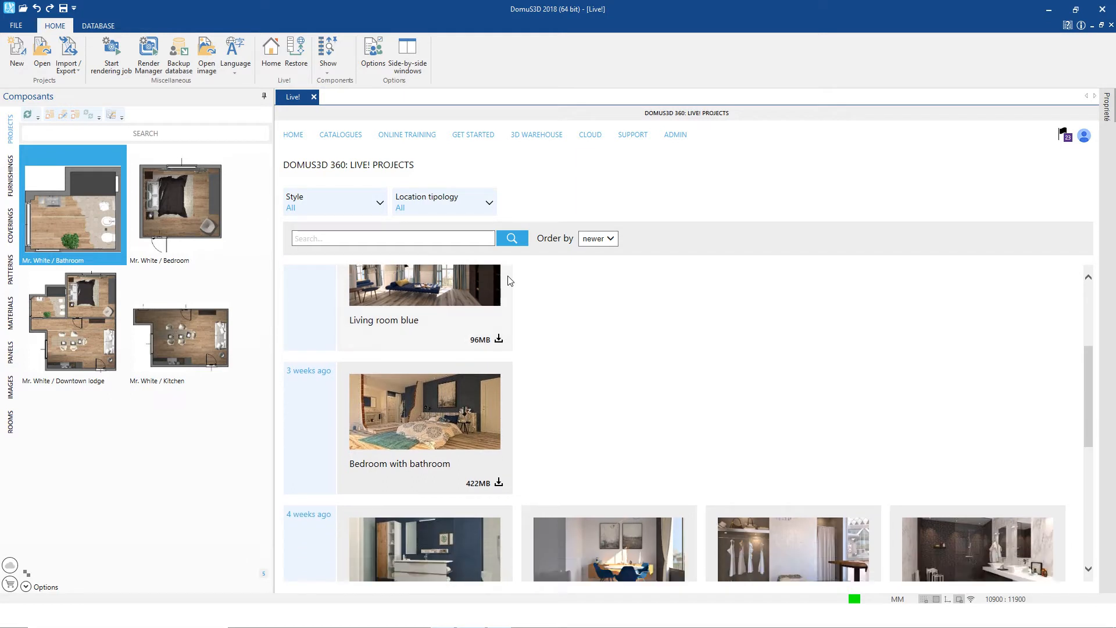
scroll(down, 3)
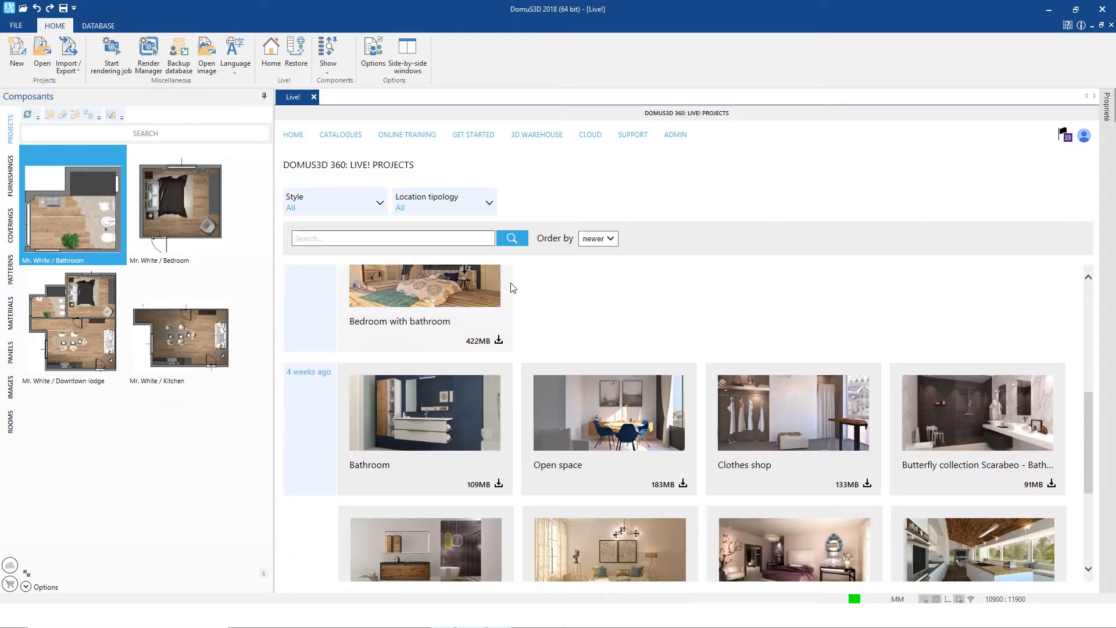
scroll(down, 3)
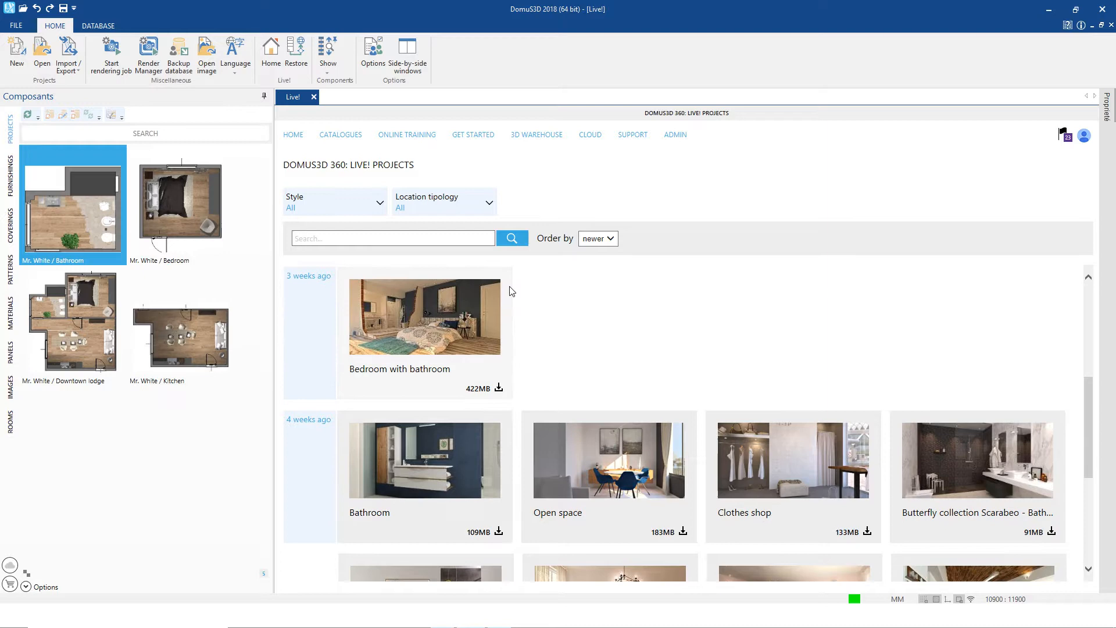
scroll(down, 3)
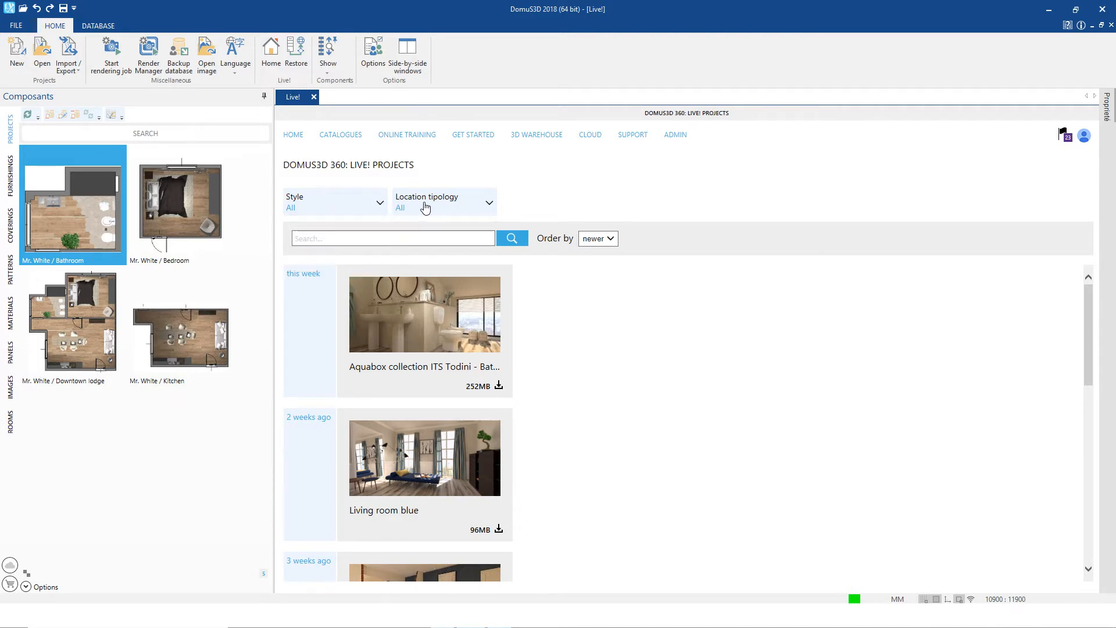
click(443, 202)
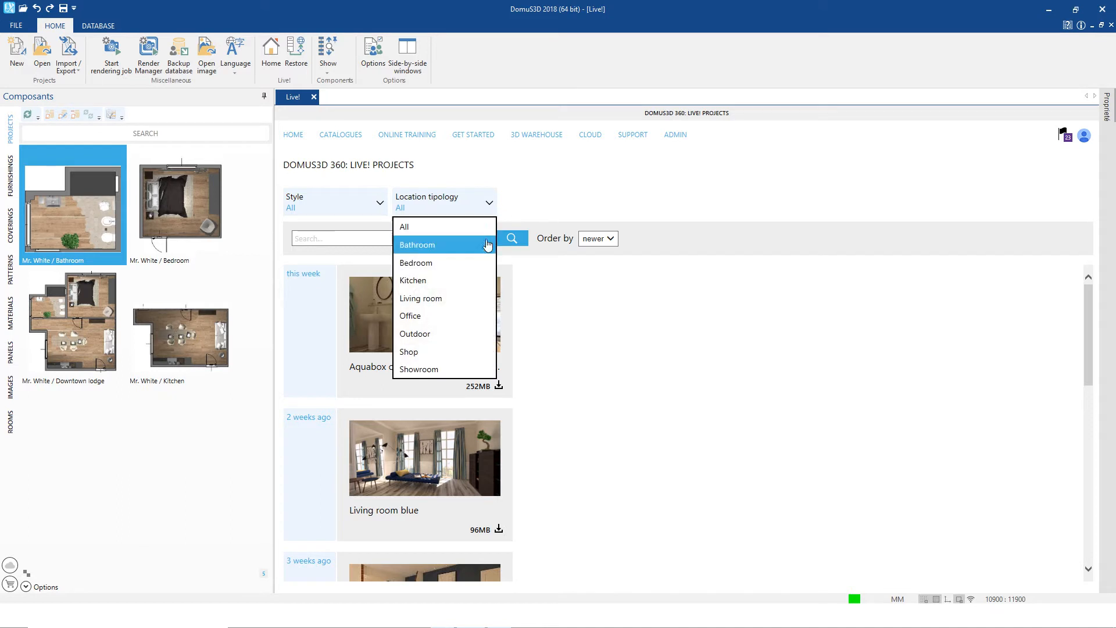
mouse_move(474, 368)
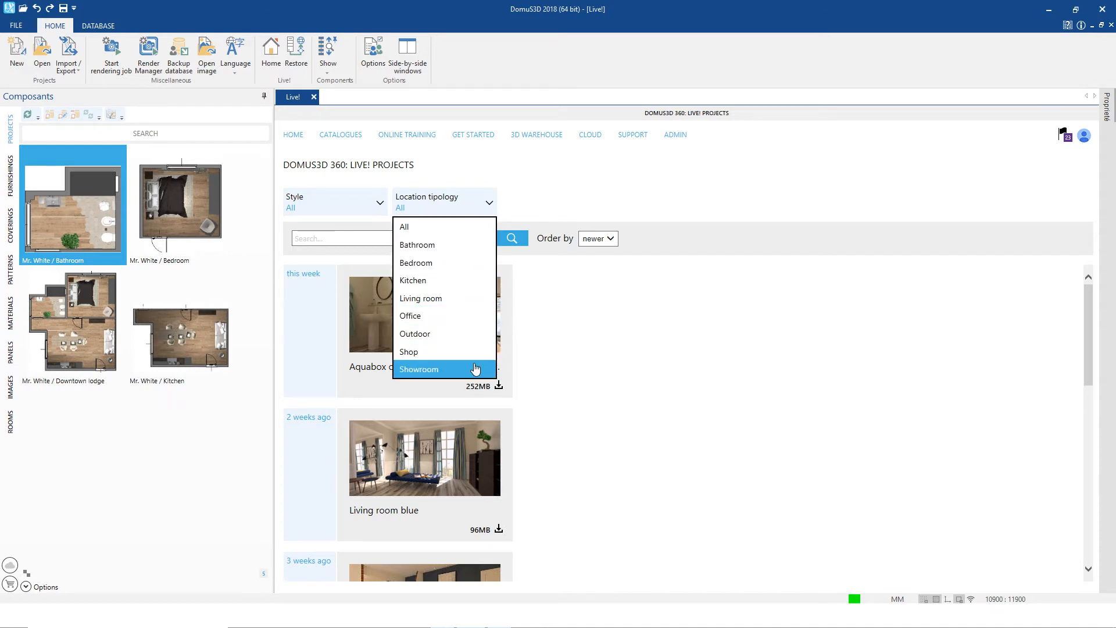
mouse_move(469, 244)
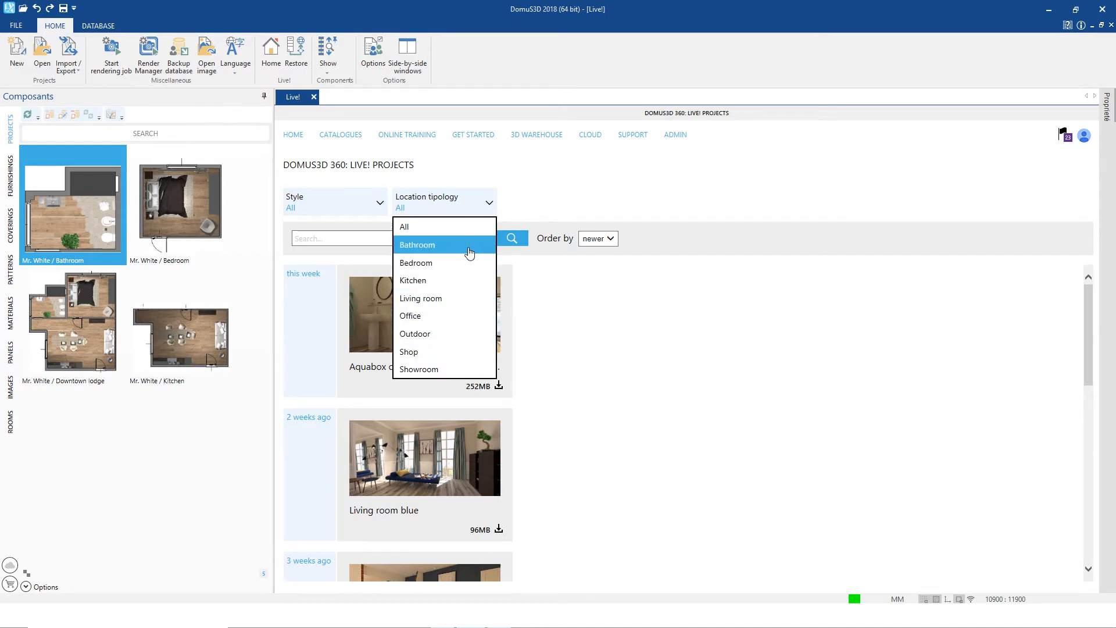
click(416, 244)
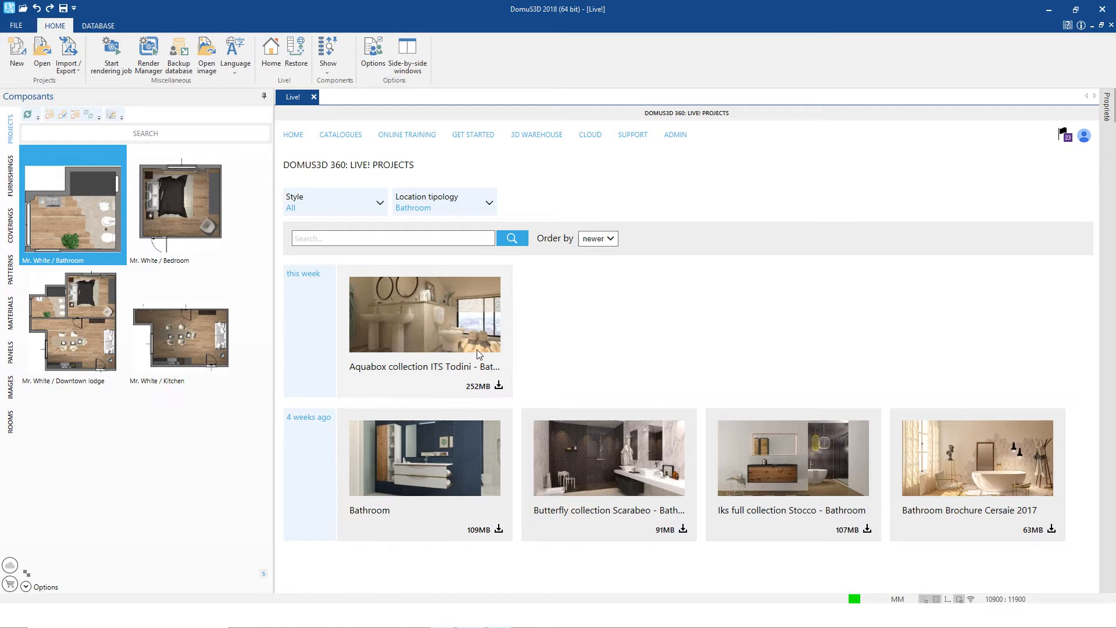
click(445, 207)
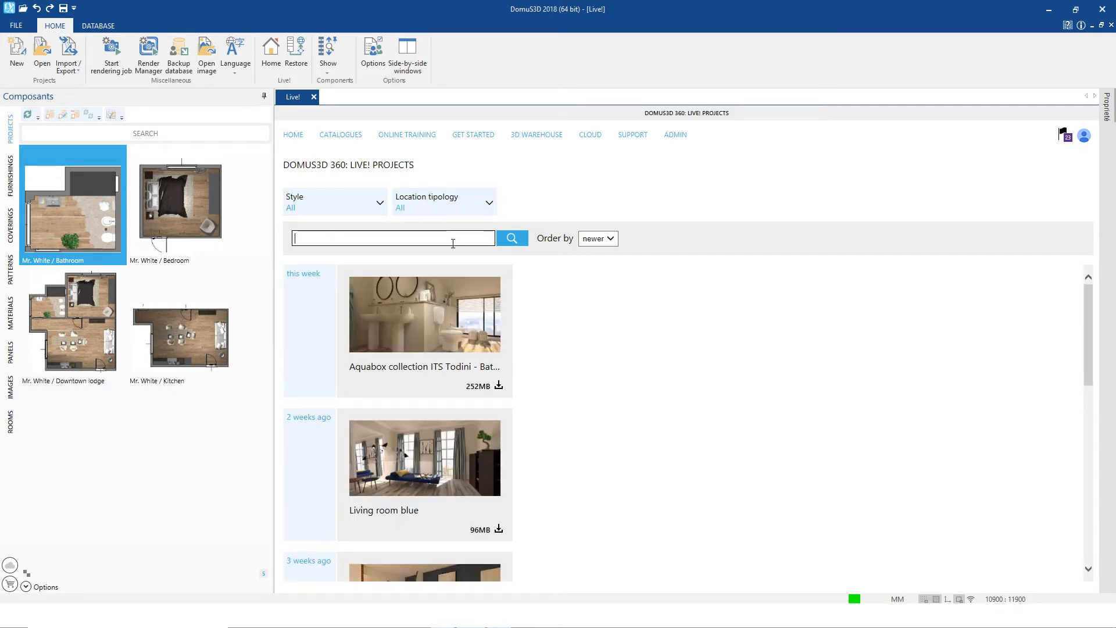
Search the Live! projects for 'KITCHEN', leaving Living room blue, Open space and Chalet kitchen
text(KITCHEN)
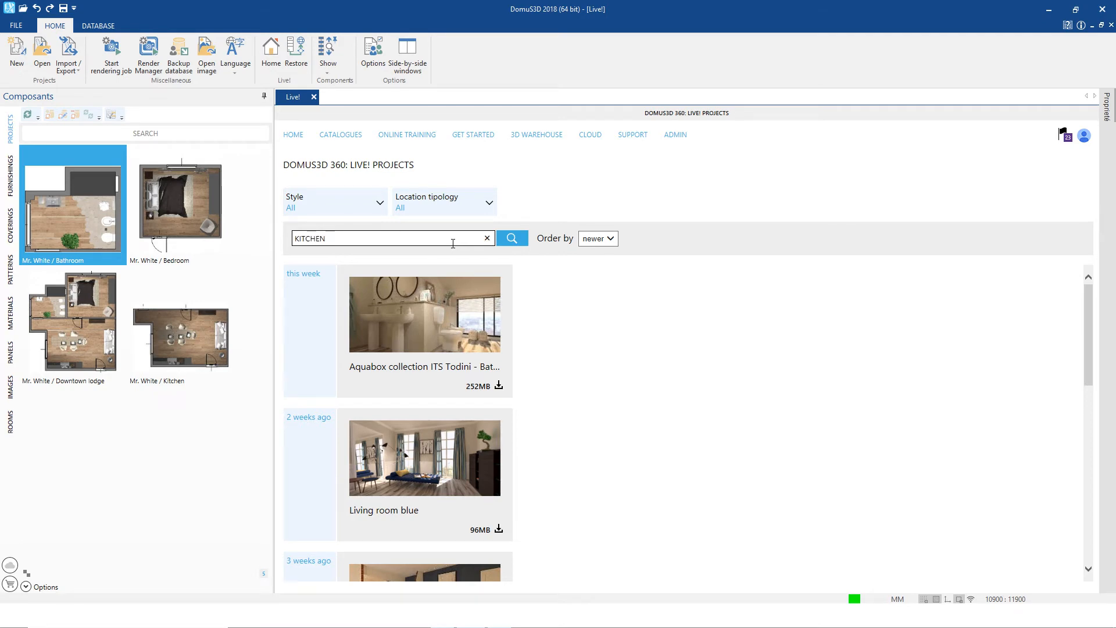
scroll(down, 3)
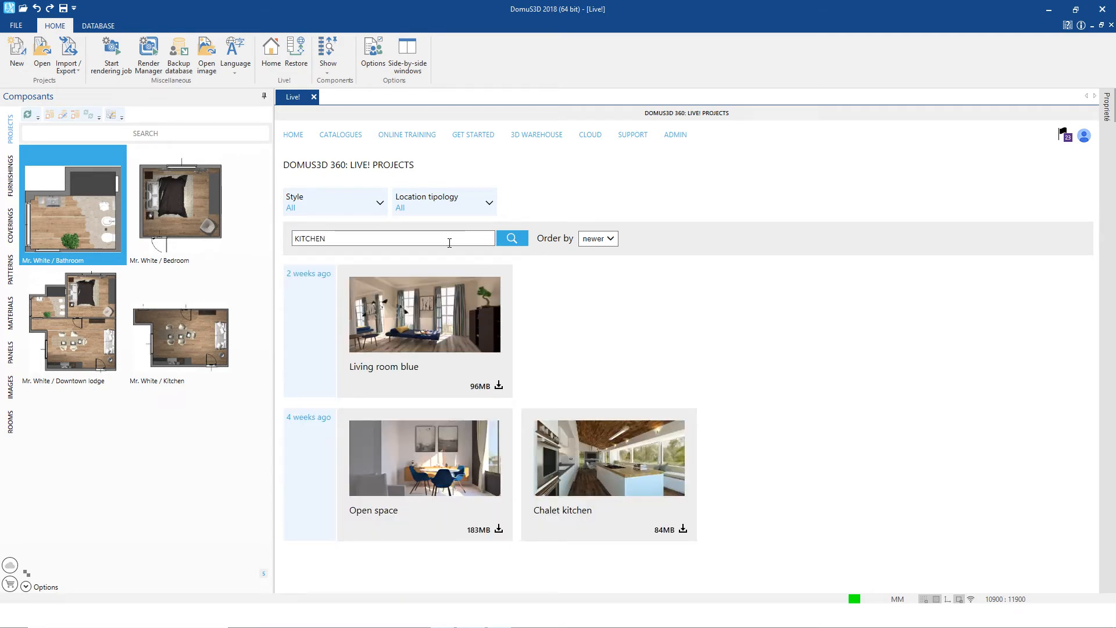
mouse_move(501, 386)
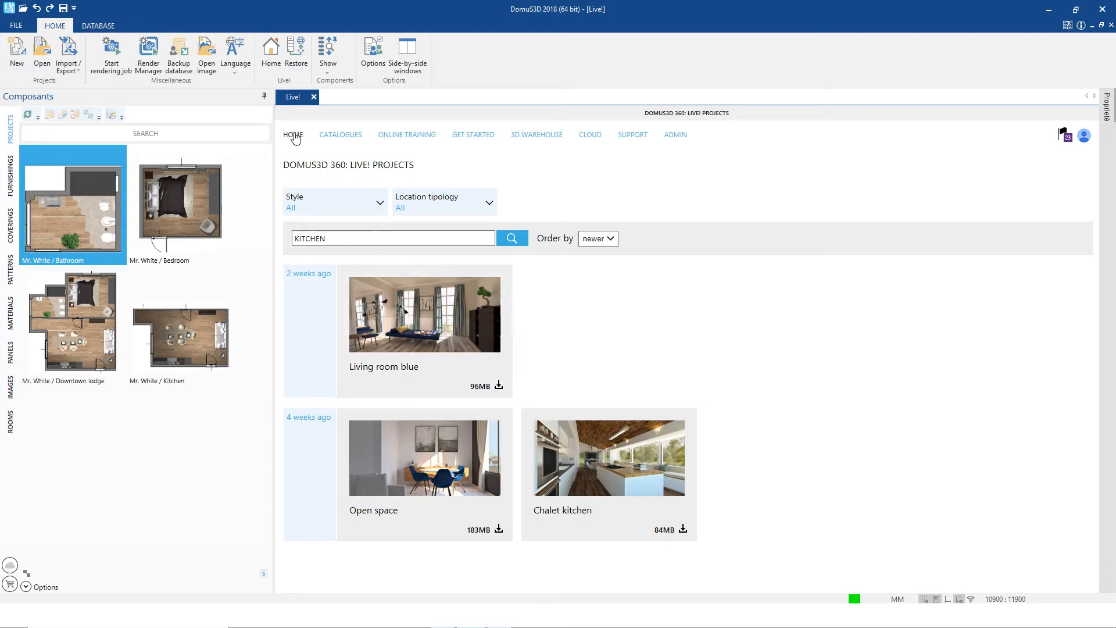
From the Live! home page, import the featured Aquabox collection ITS Todini bathroom project
click(293, 135)
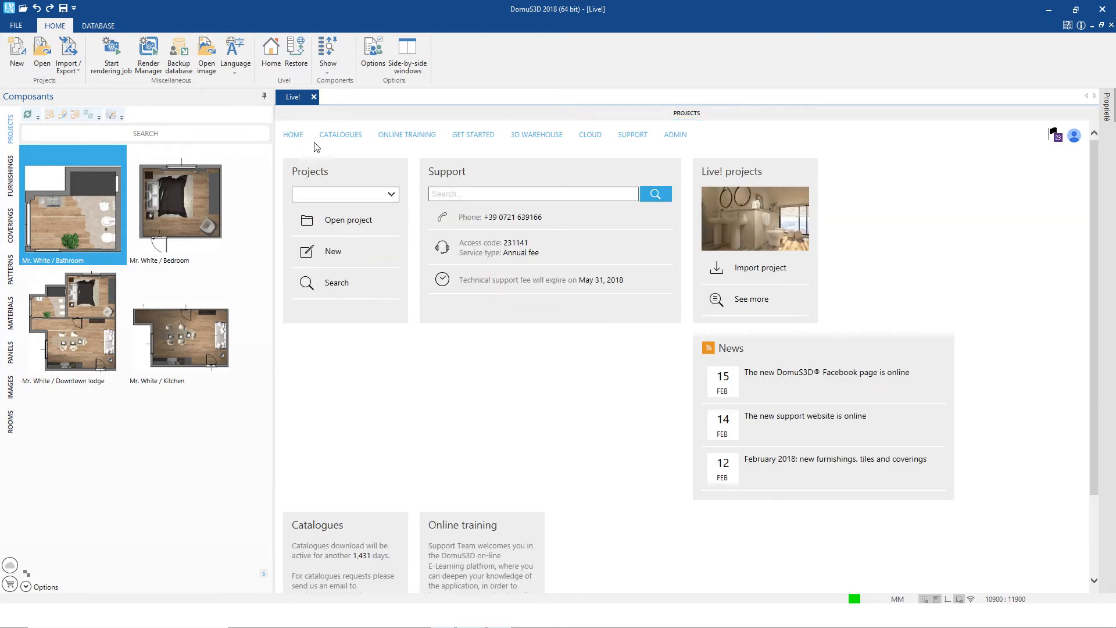
mouse_move(705, 258)
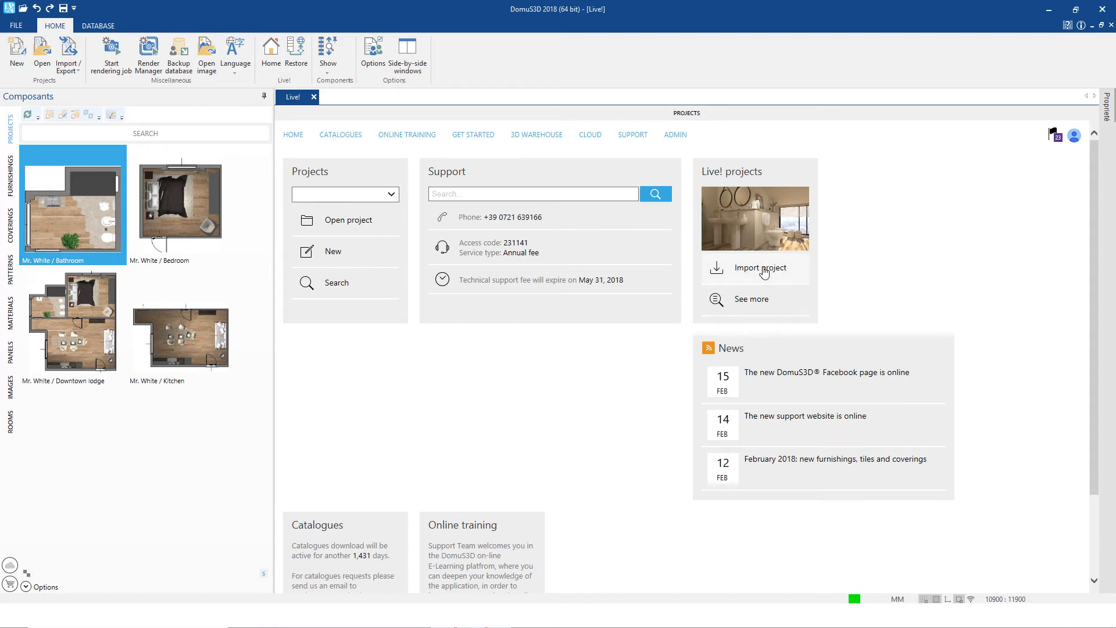
click(761, 268)
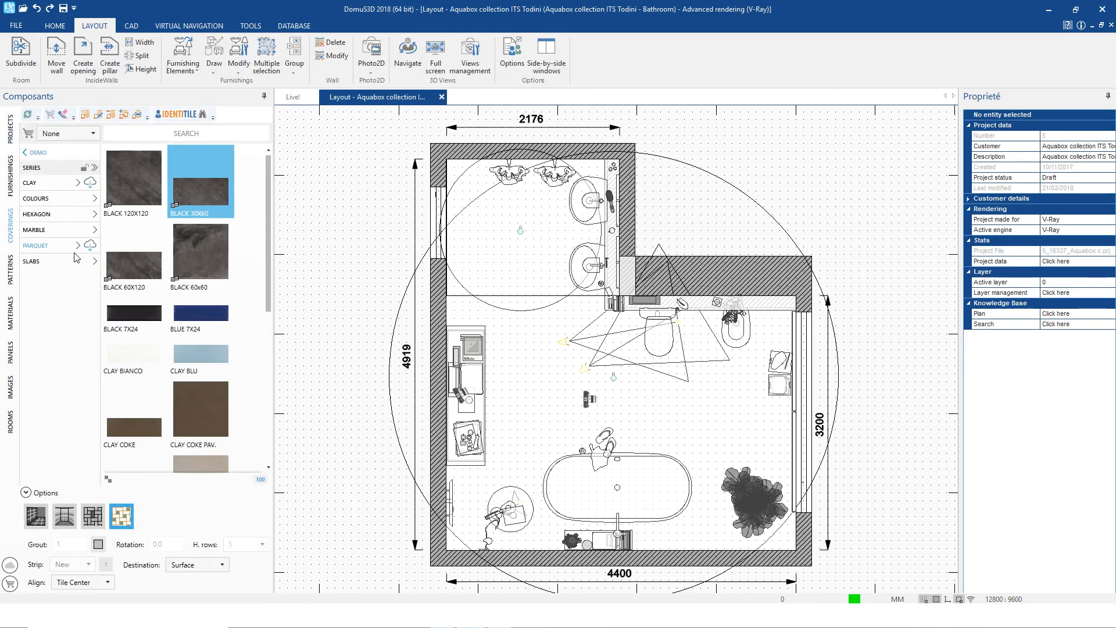
mouse_move(319, 410)
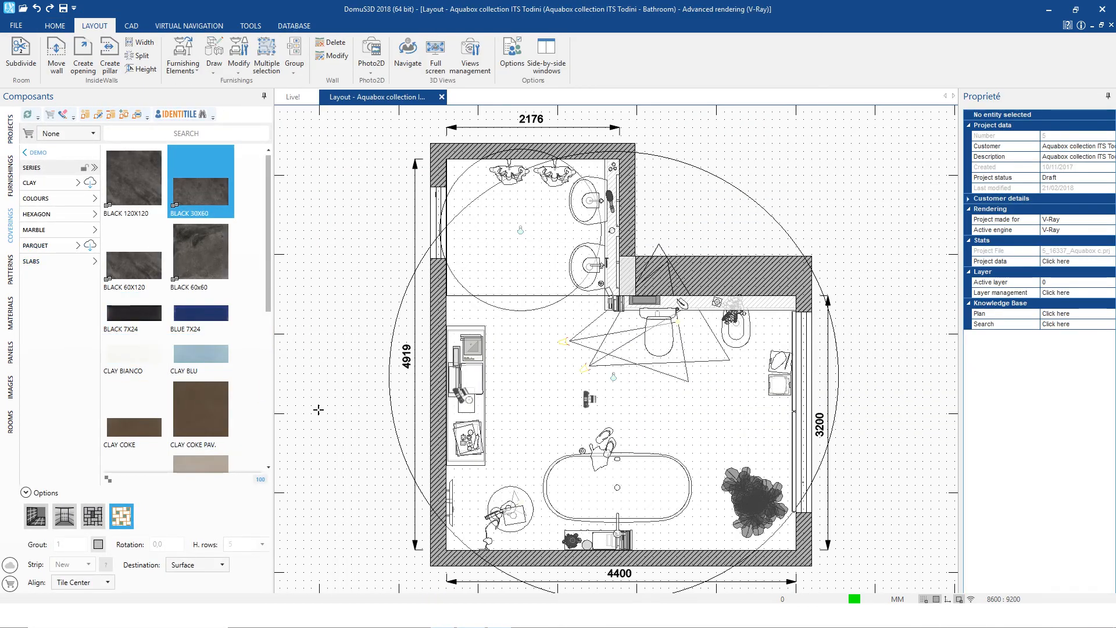
mouse_move(593, 459)
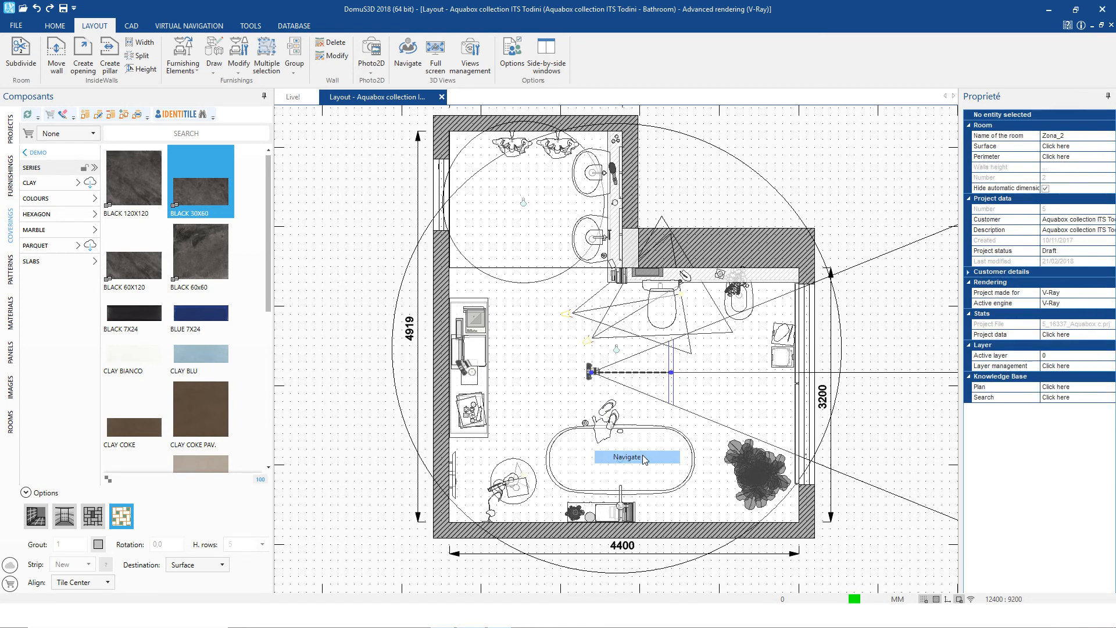
Start Virtual navigation from the camera viewpoint, facing the window with blinds
click(636, 456)
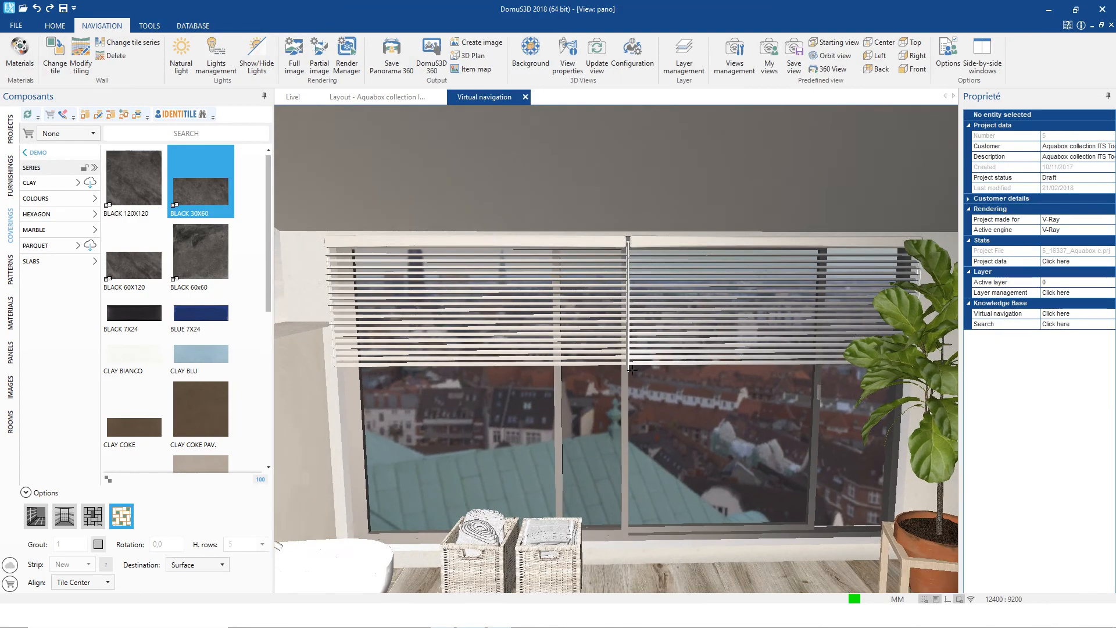